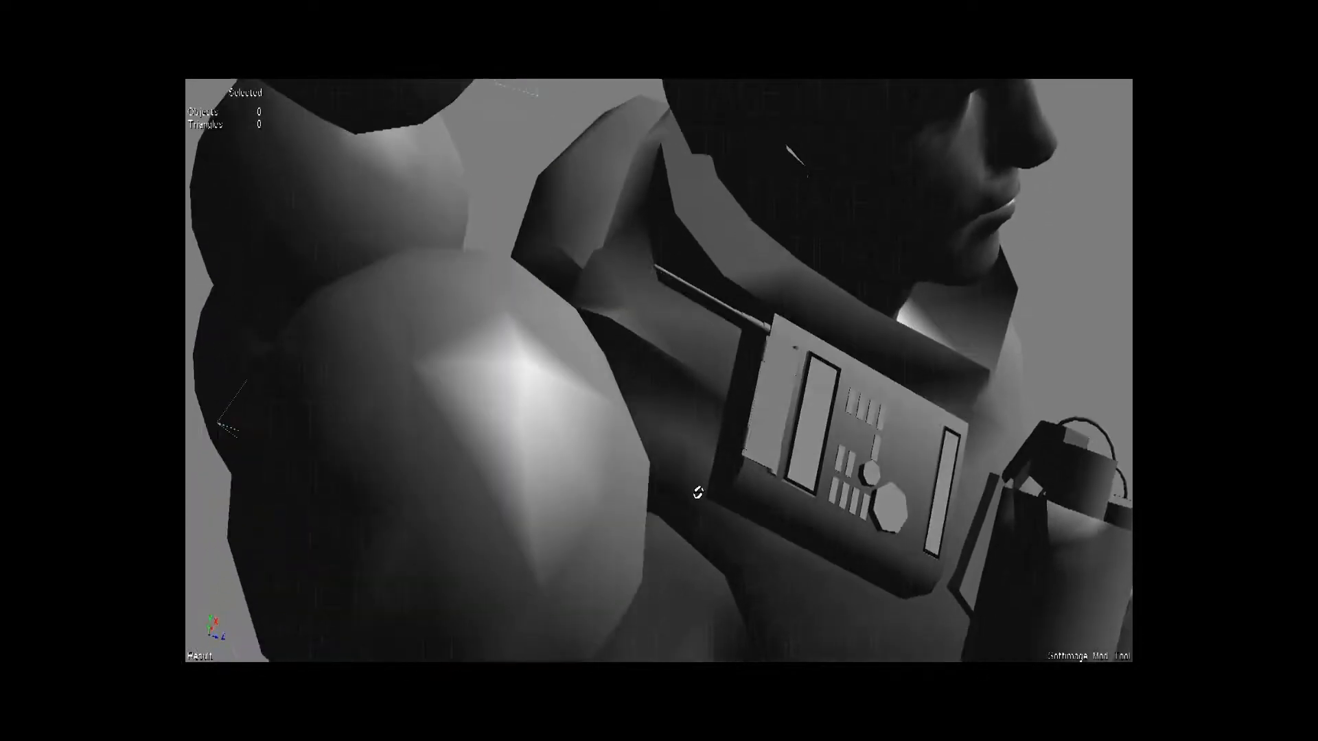
- Orbit the view so the radio's full front panel and antenna face the camera
drag(697, 493, 679, 457)
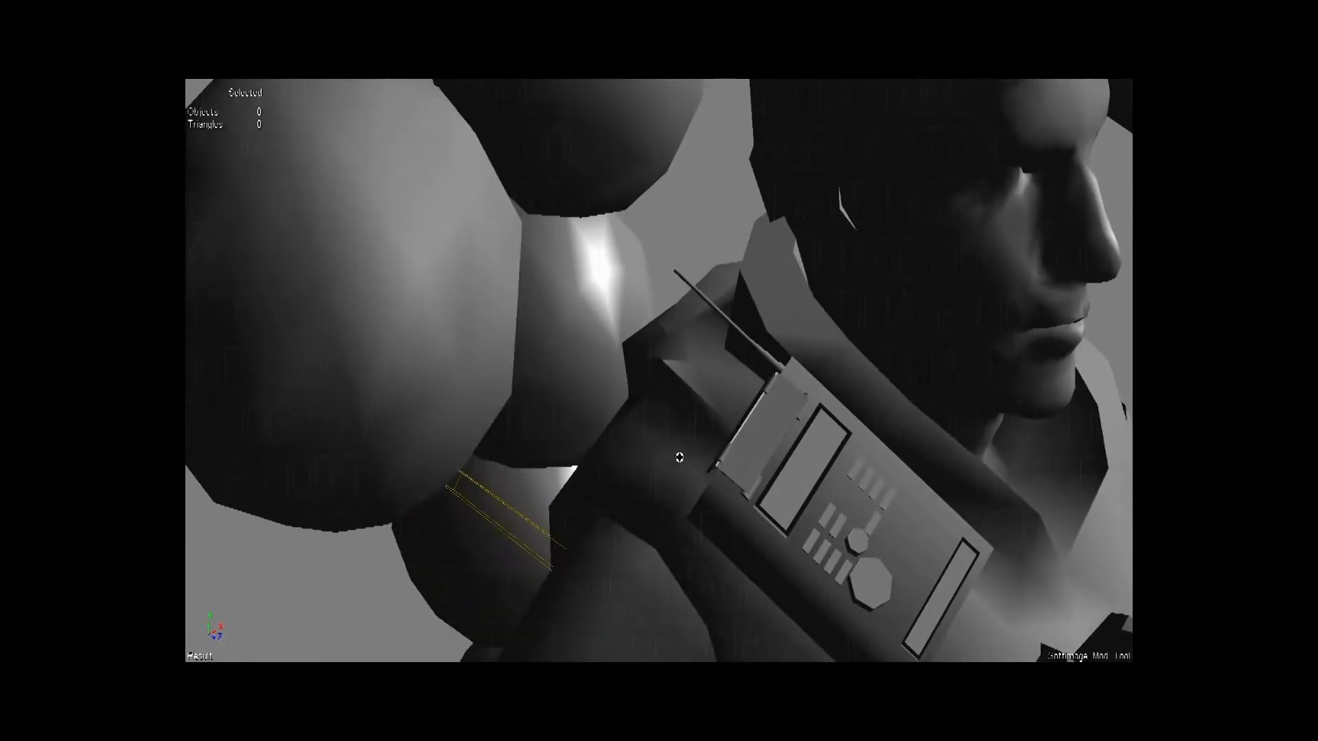